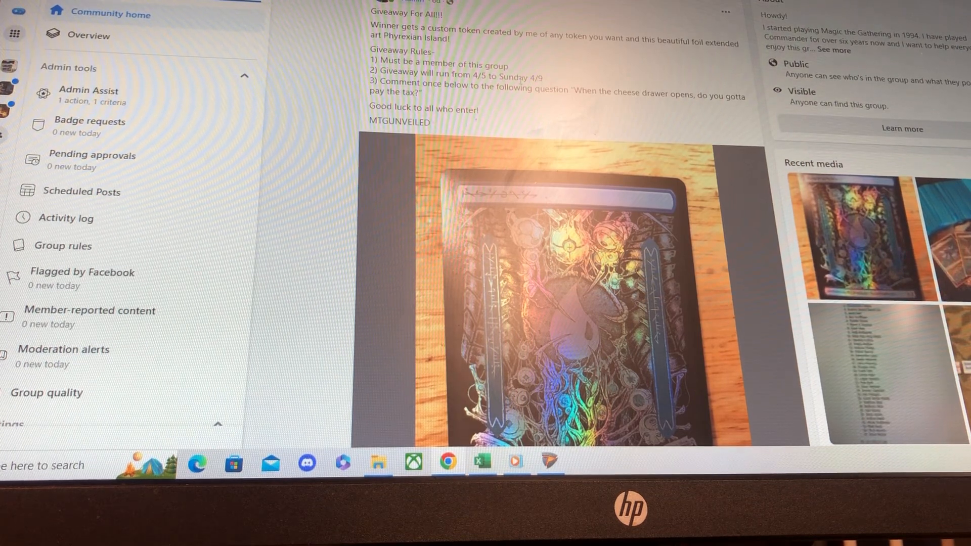
Highlight the comment question in the giveaway rules, then randomize the 25 entrant names.
double_click(517, 77)
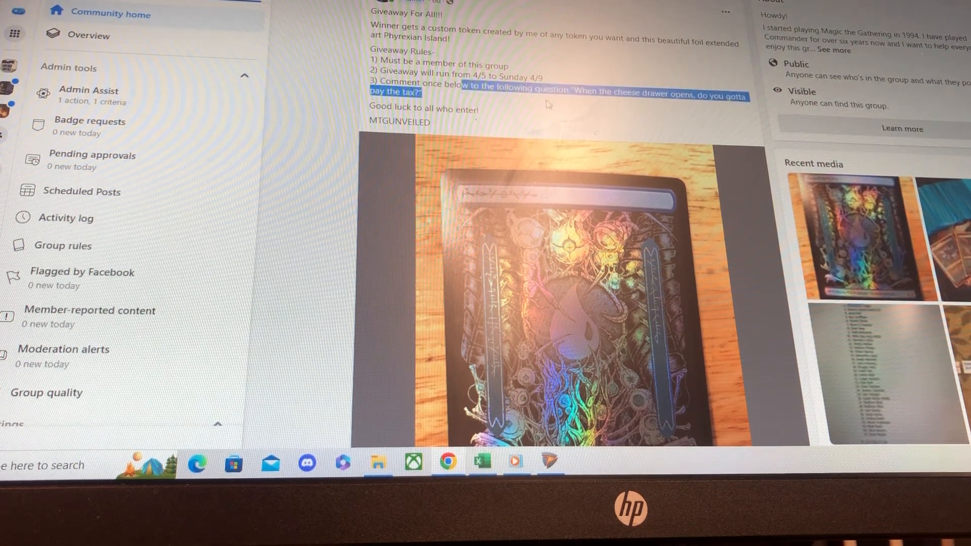
scroll(down, 3)
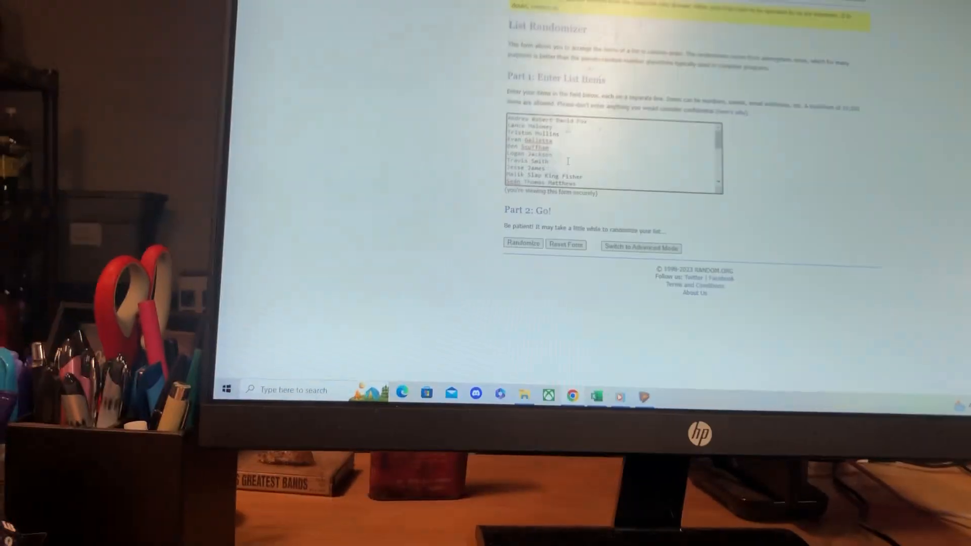
click(522, 242)
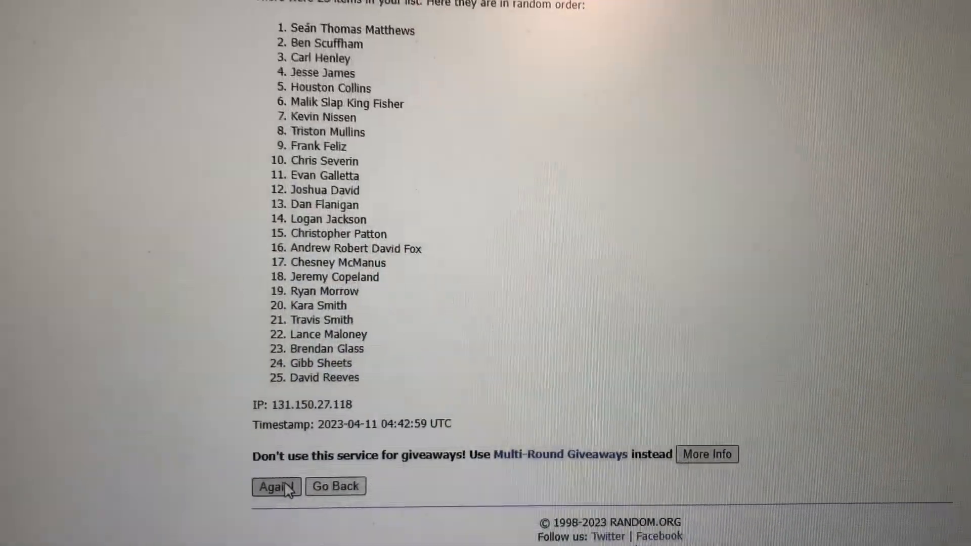
click(275, 486)
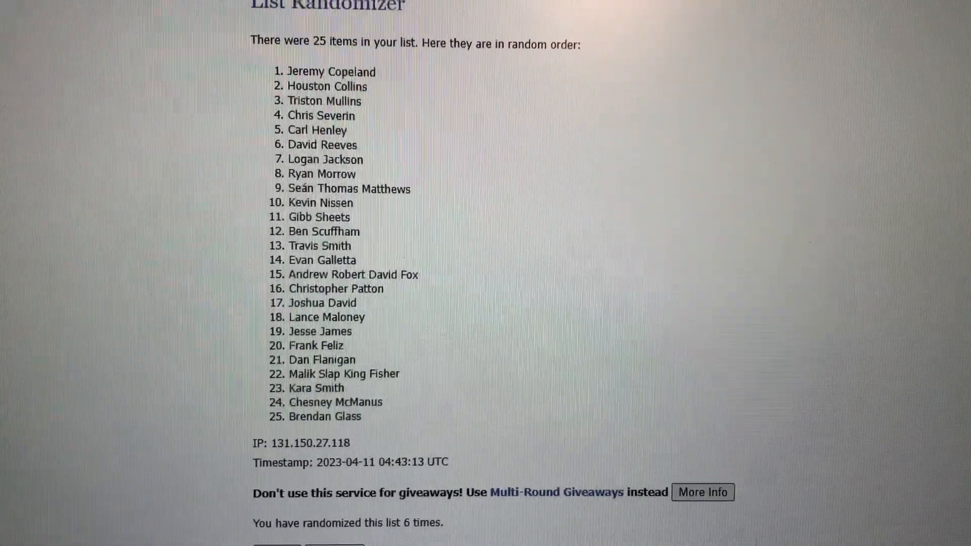
double_click(311, 61)
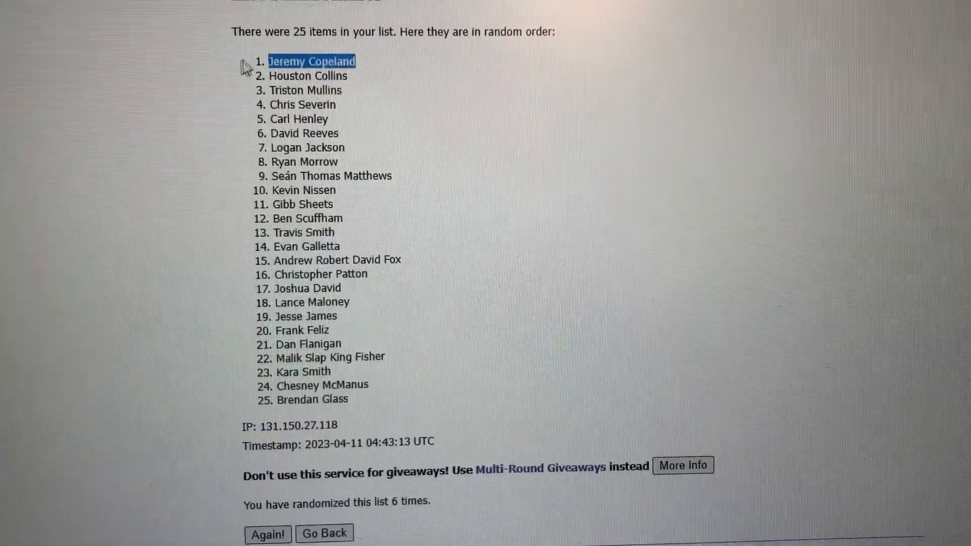
scroll(up, 3)
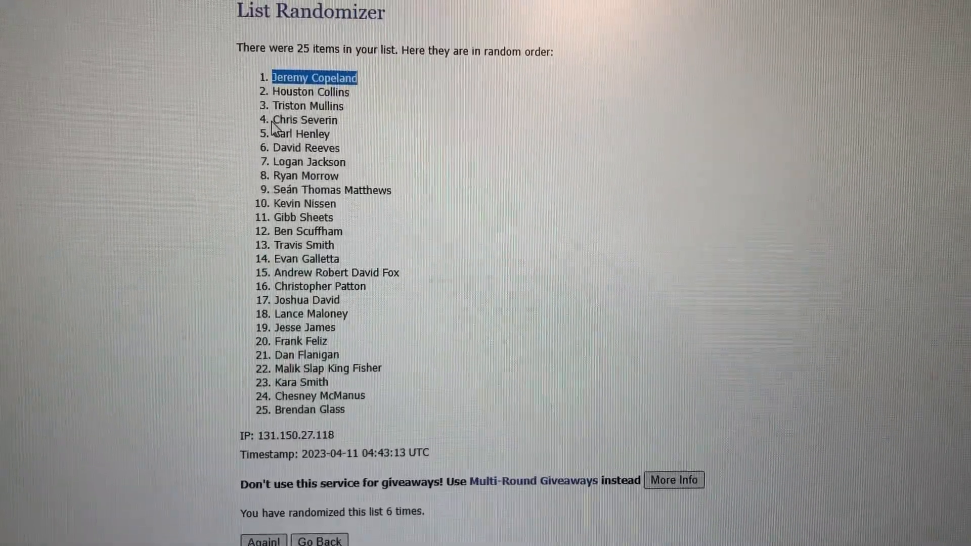